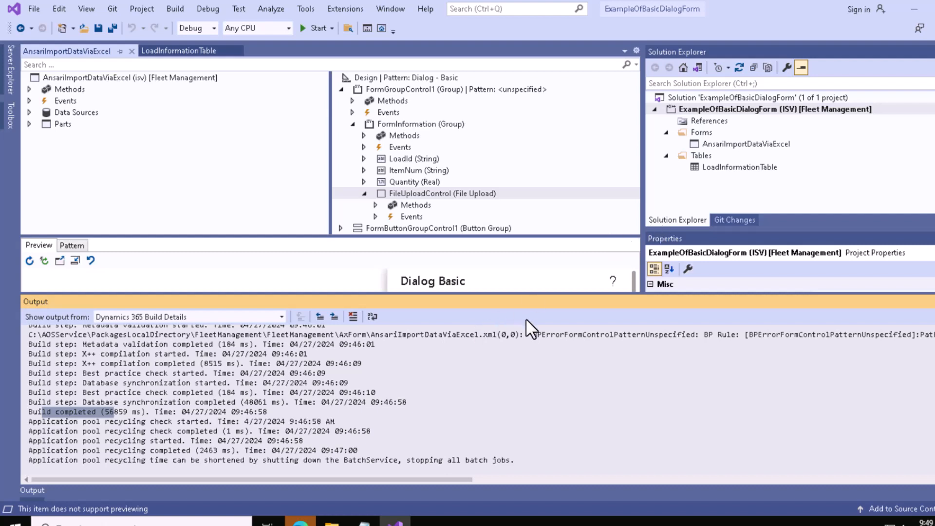
mouse_move(242, 209)
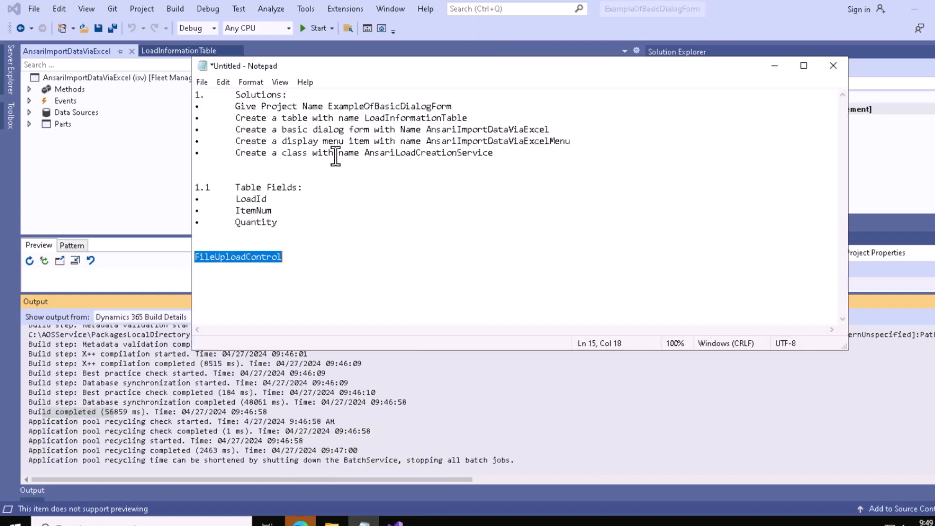
- Copy 'AnsariImportDataViaExcelMenu' from the notes and add a Display Menu Item with that name
double_click(498, 141)
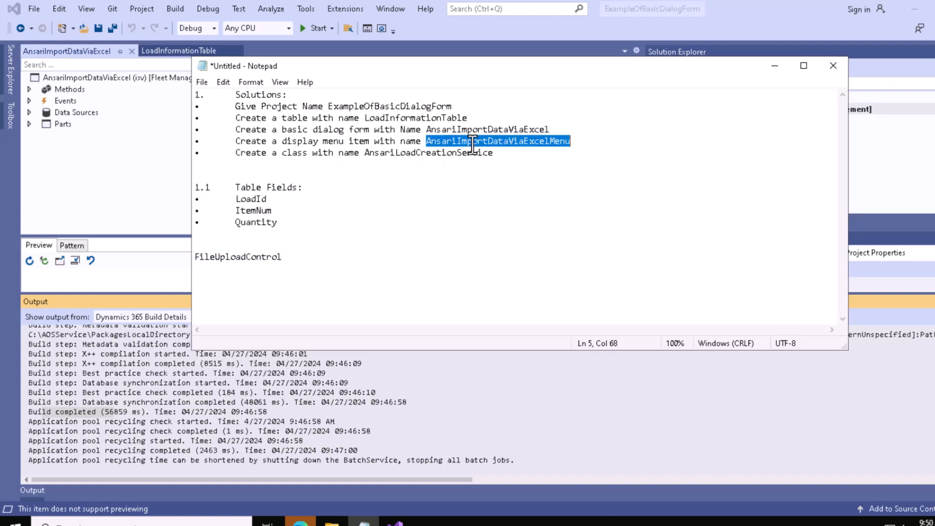
right_click(498, 141)
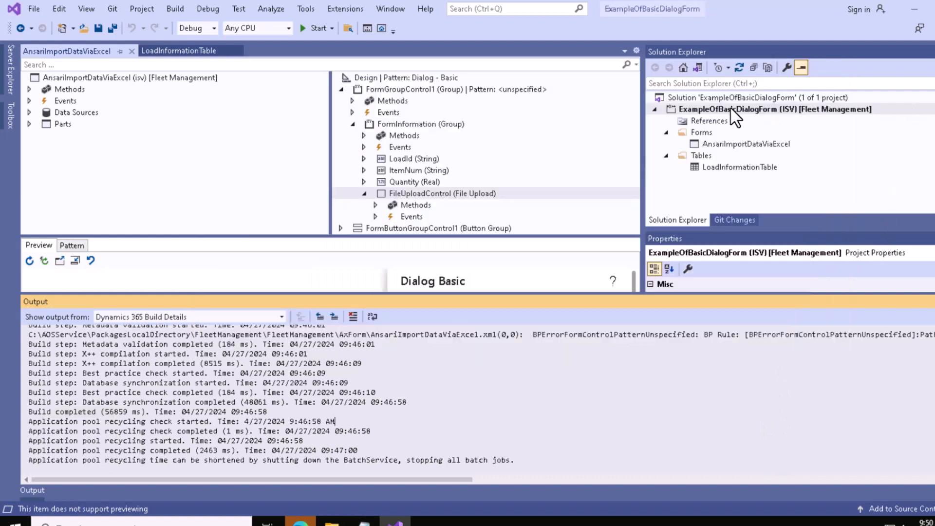
right_click(774, 108)
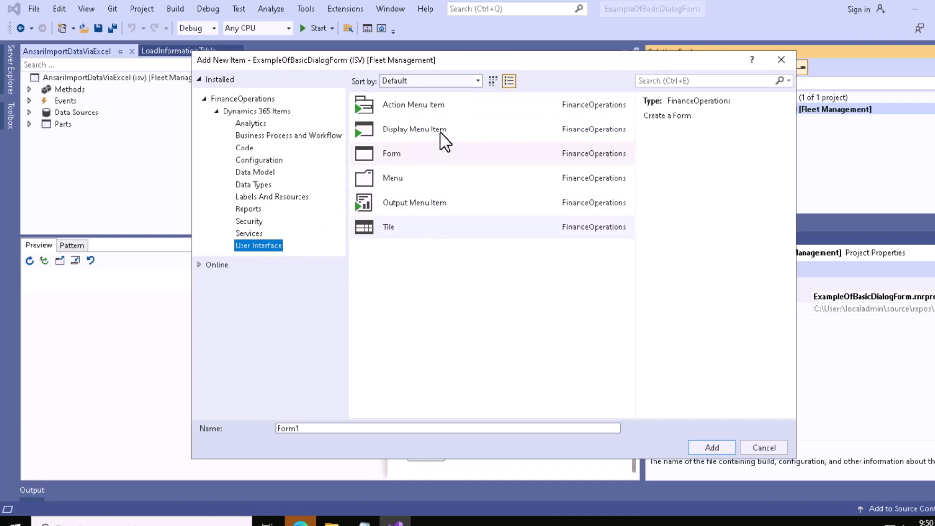
mouse_move(424, 216)
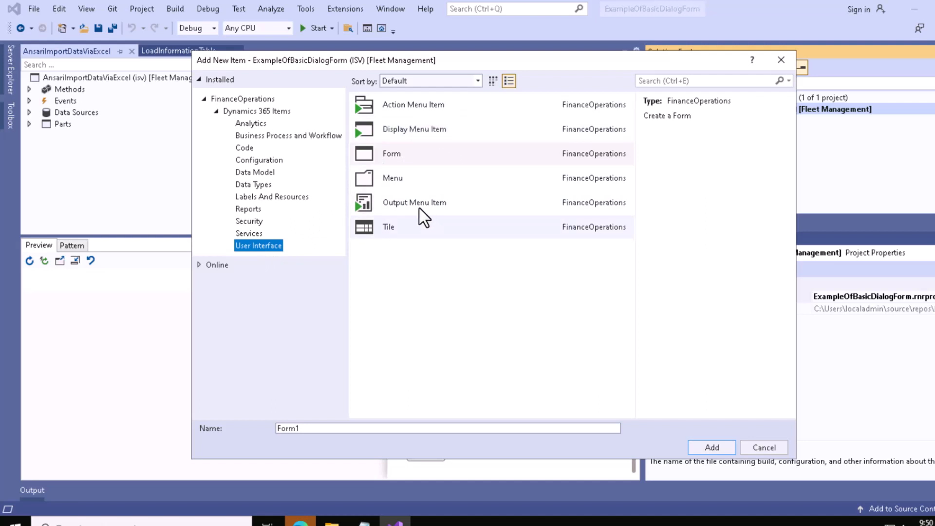
mouse_move(438, 143)
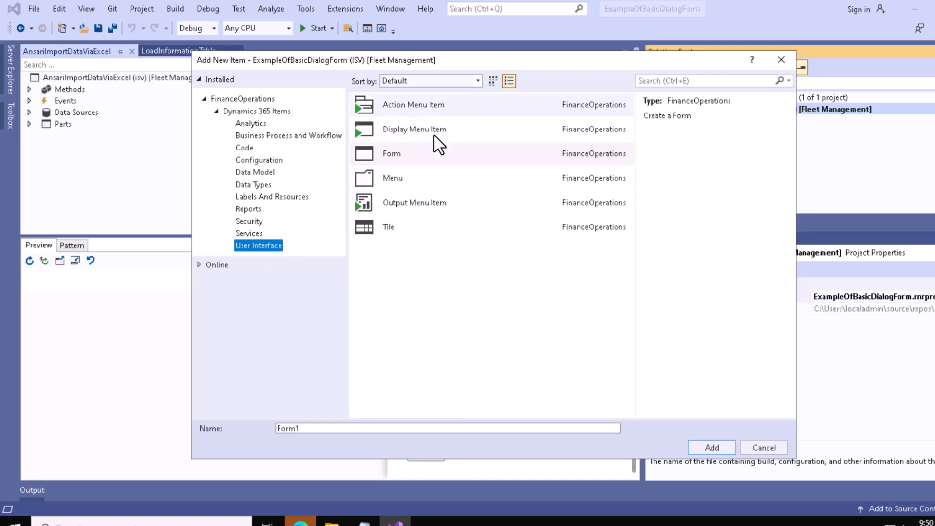
click(414, 128)
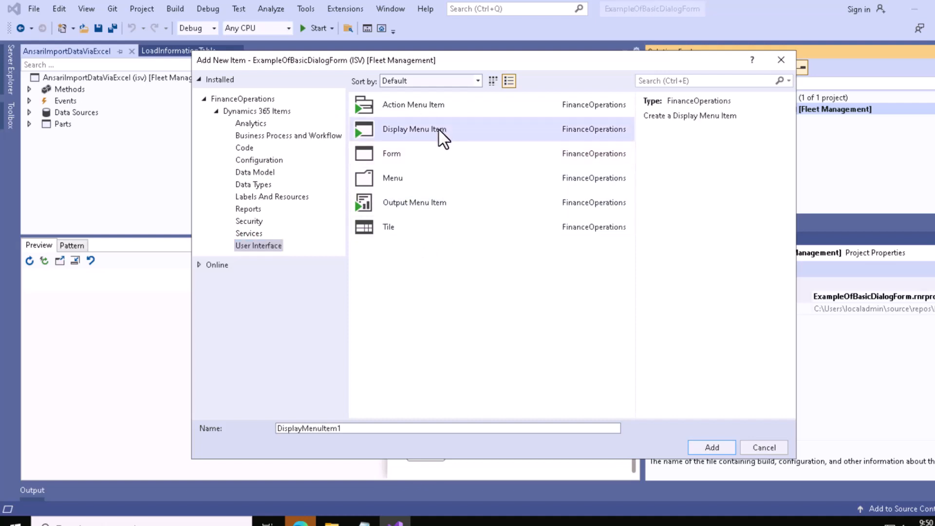
click(319, 428)
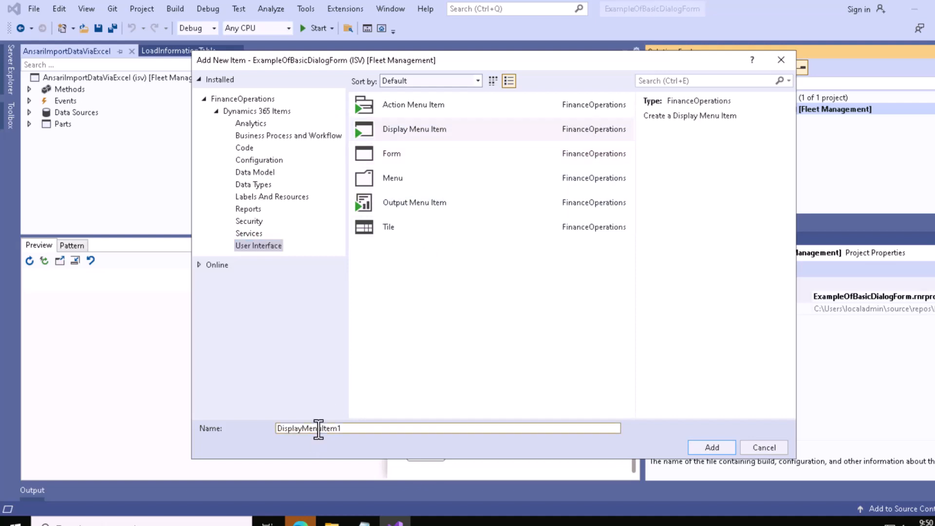
right_click(319, 428)
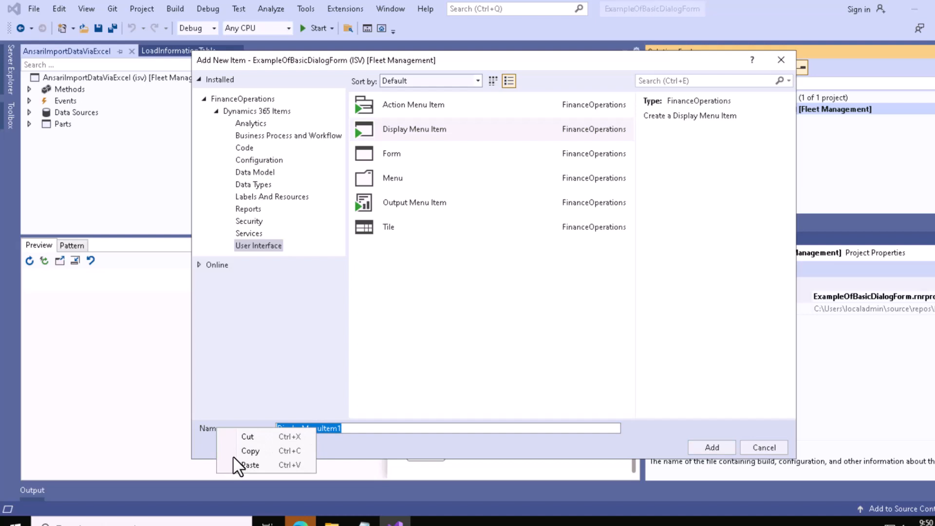
click(250, 465)
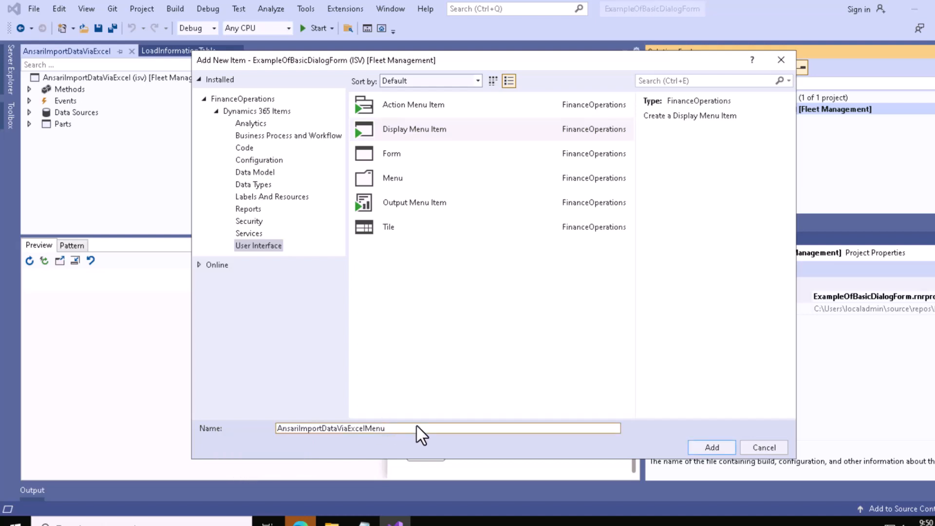
click(710, 447)
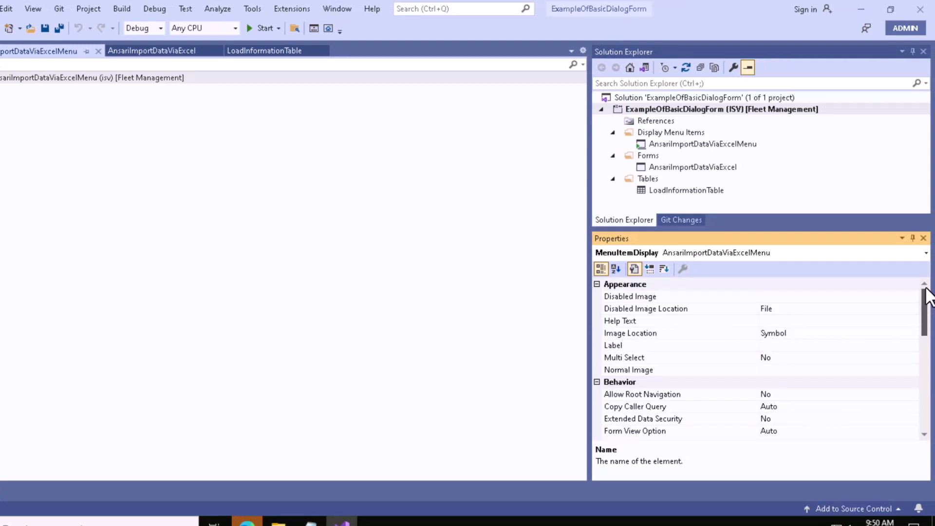
- Point the menu item's Object property at the AnsariImportDataViaExcel form
scroll(down, 3)
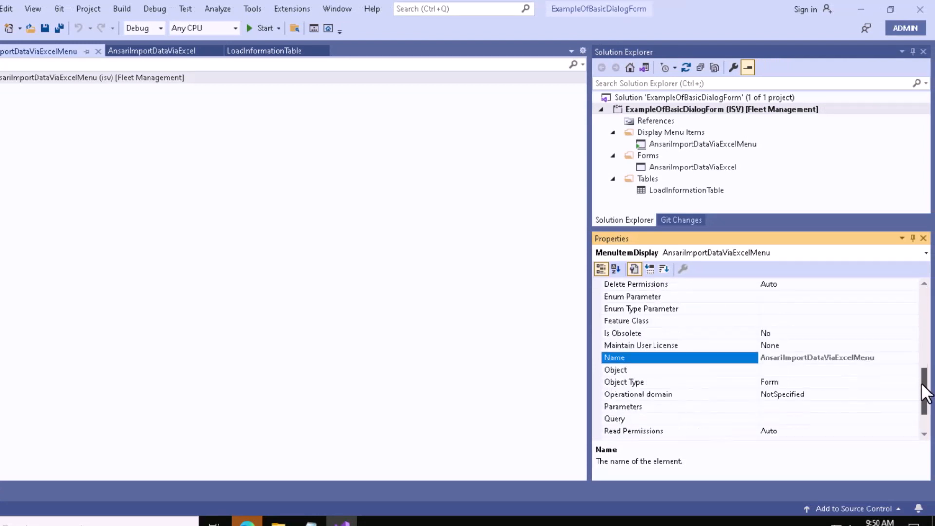
scroll(down, 3)
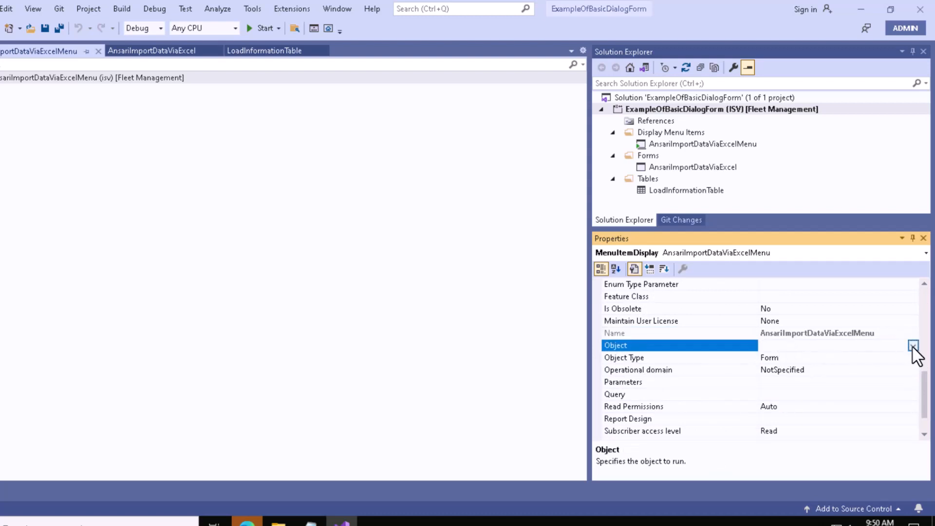
click(913, 344)
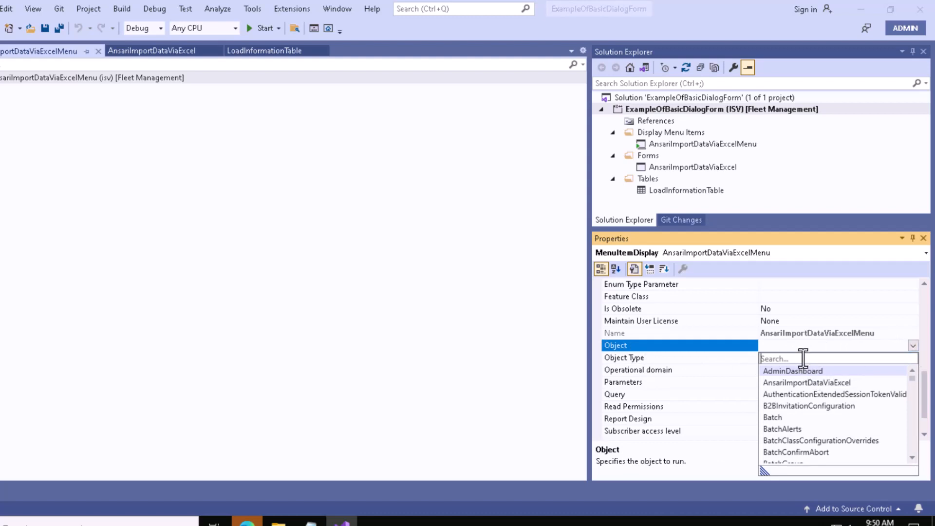
text(a)
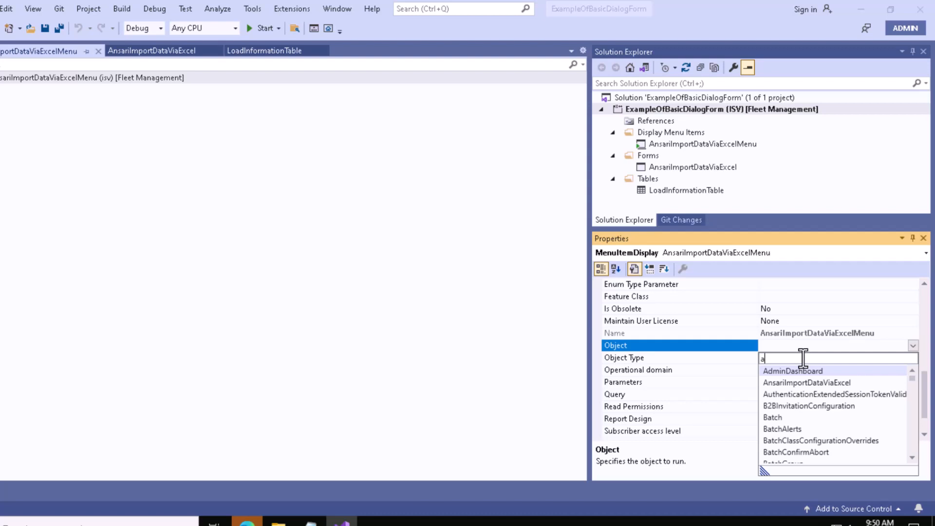
text(nsa)
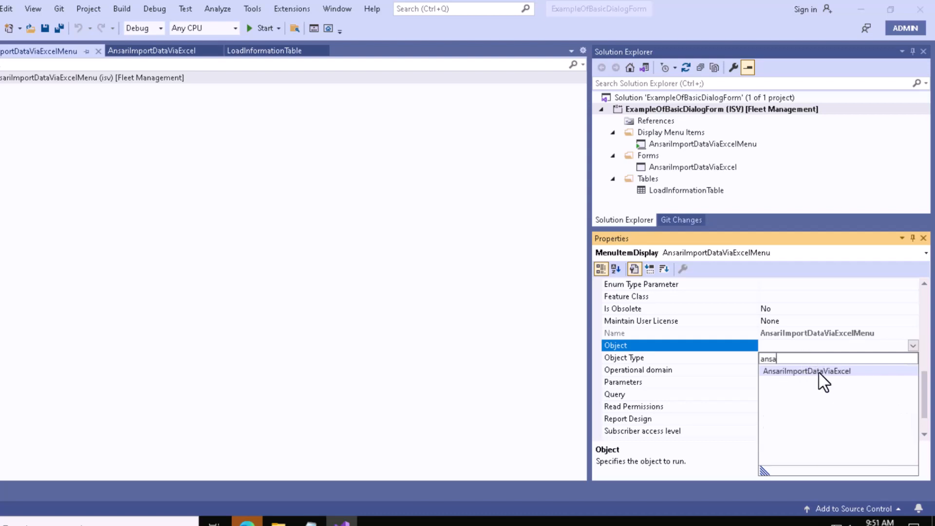
click(806, 370)
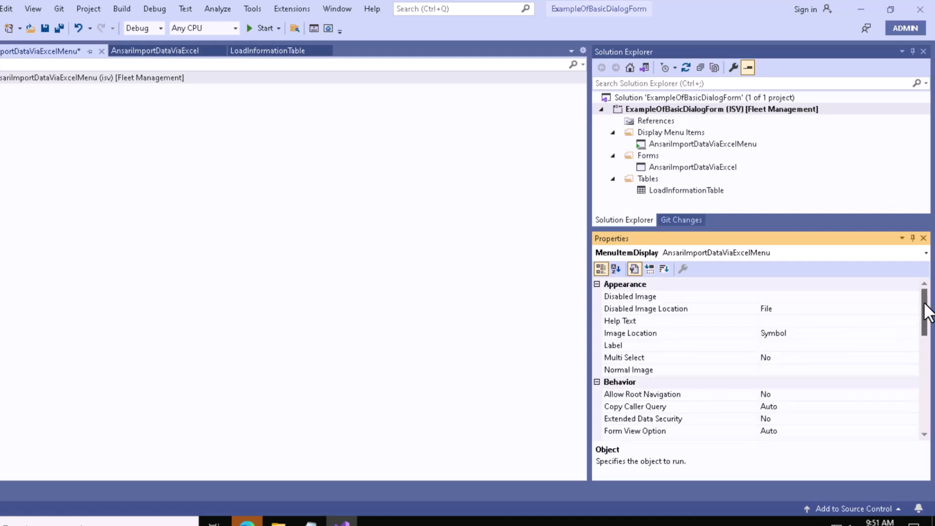
scroll(down, 3)
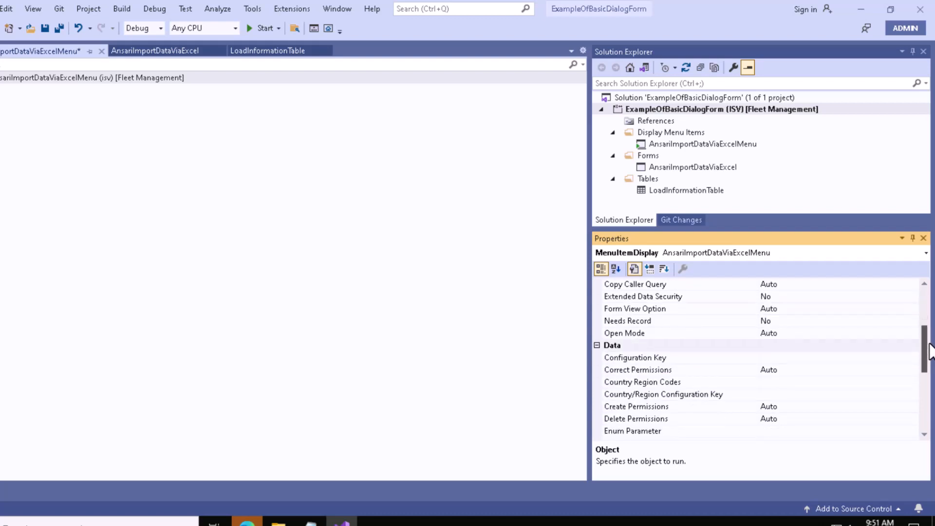
scroll(down, 3)
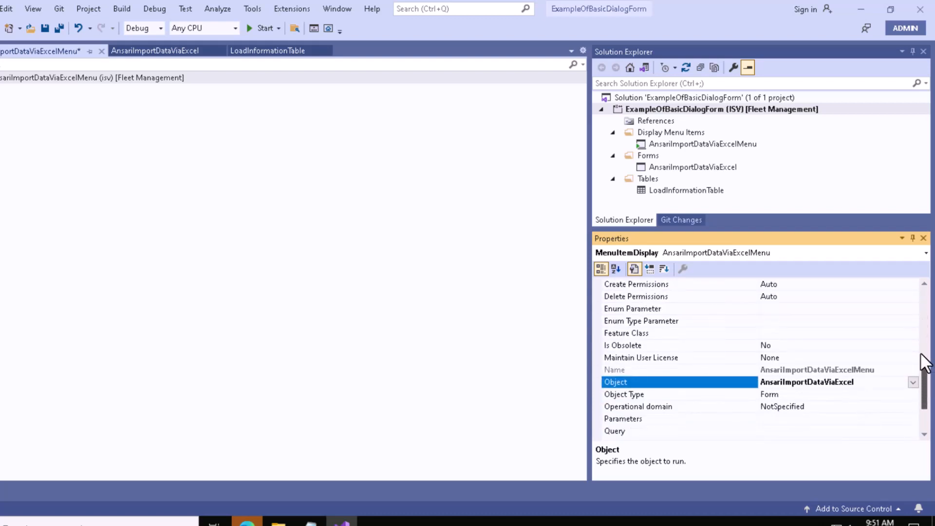
scroll(down, 3)
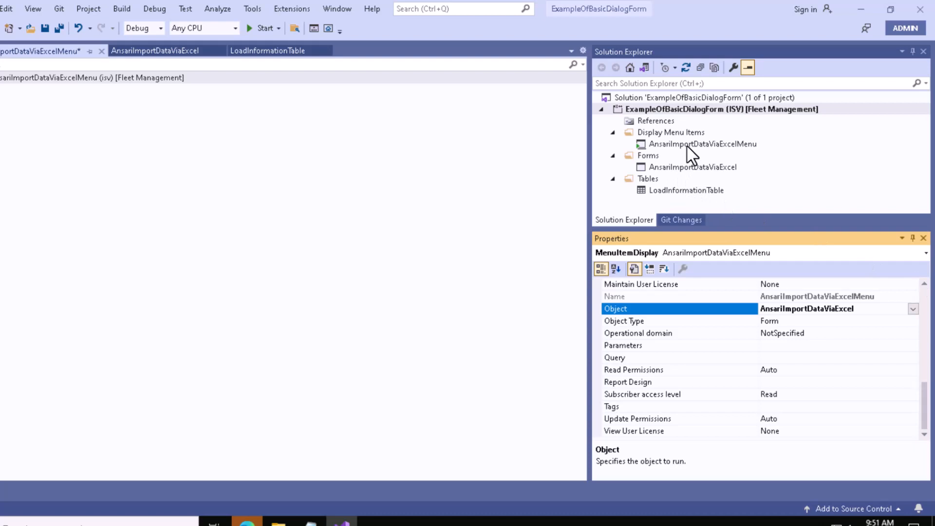
- Rebuild the ExampleOfBasicDialogForm project with the menu item changes saved
right_click(701, 144)
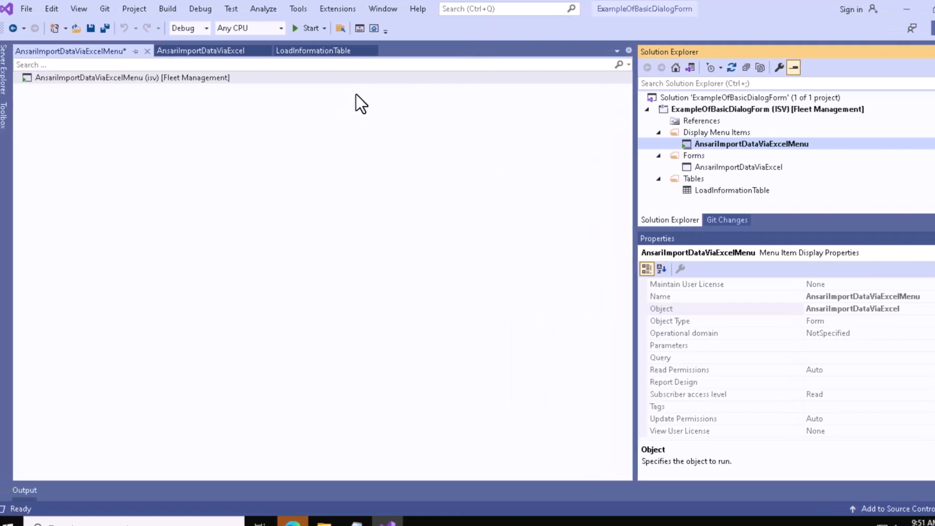
click(774, 109)
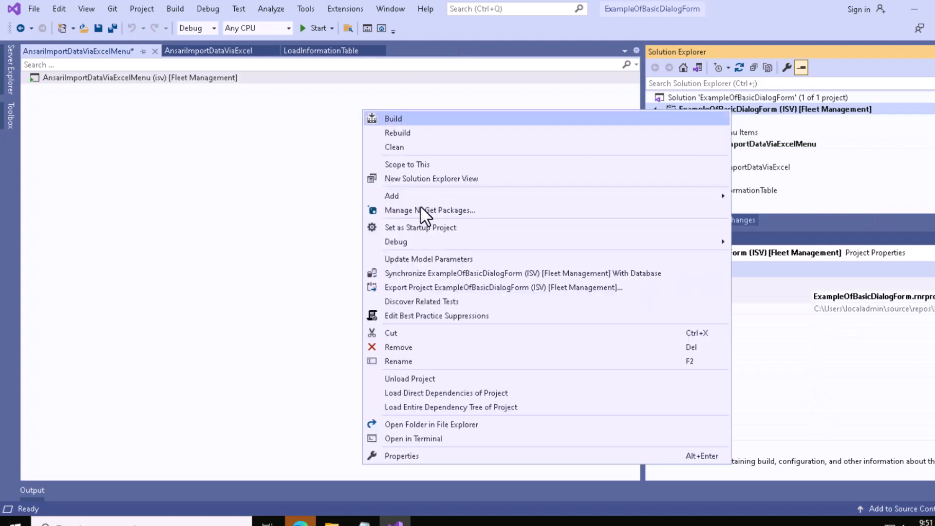
mouse_move(398, 133)
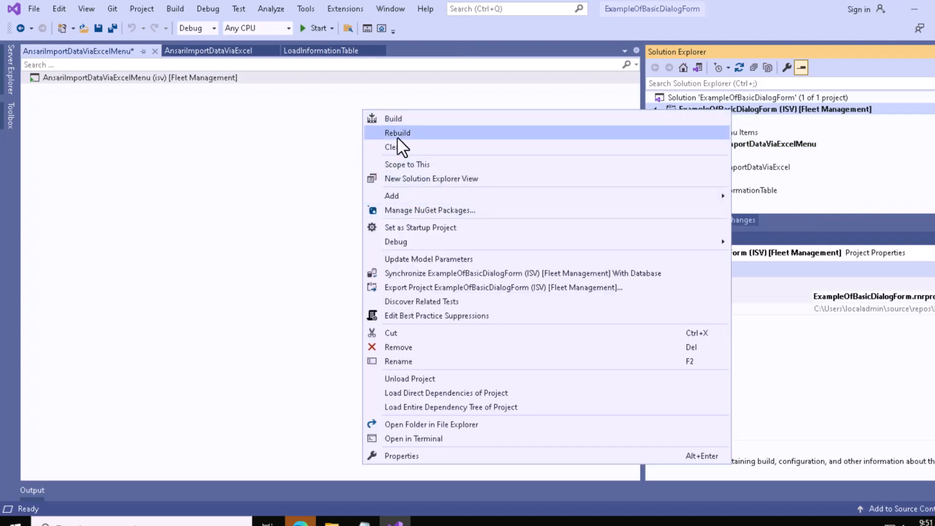
click(397, 132)
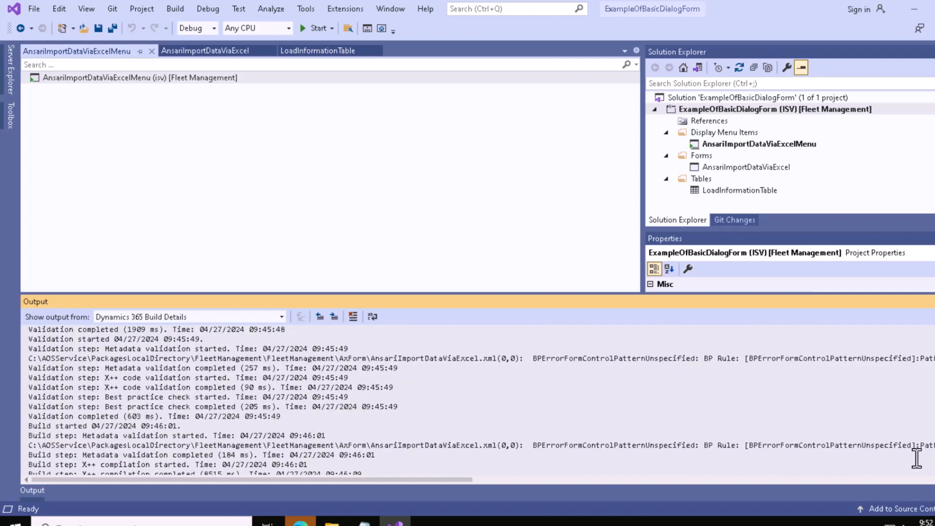
scroll(down, 3)
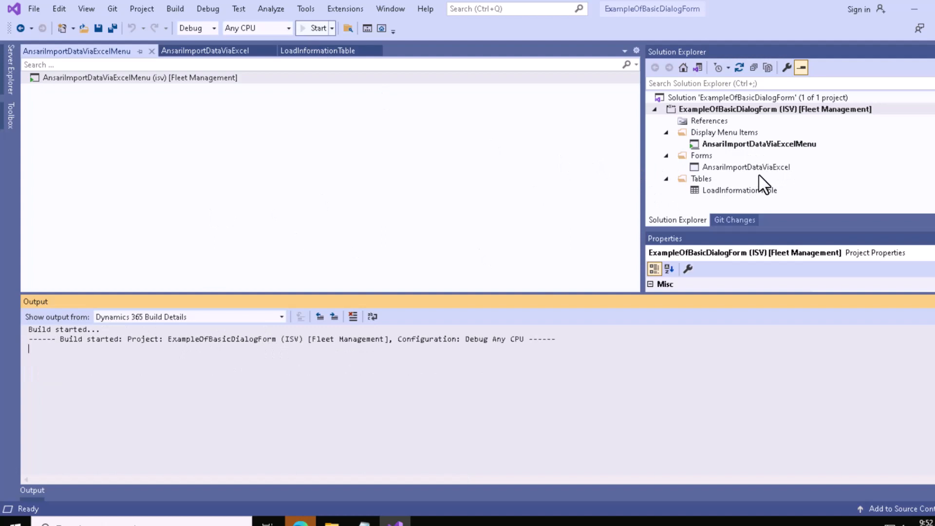
mouse_move(272, 166)
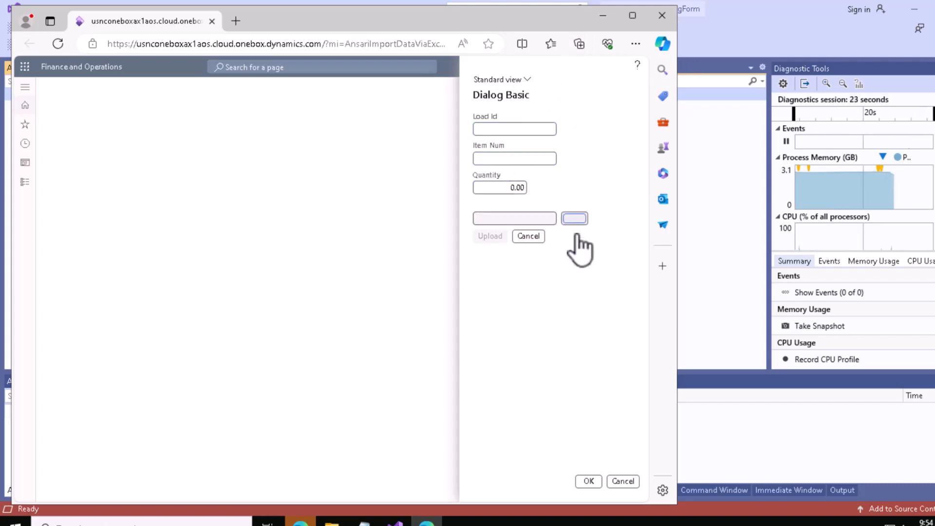
- Test the Dialog Basic form's Browse upload button and cancel the file picker
click(574, 218)
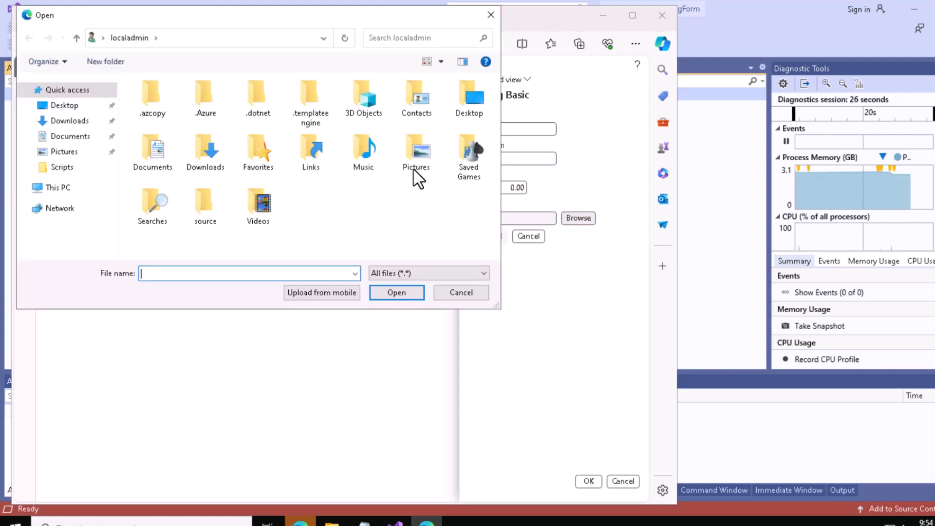
click(461, 292)
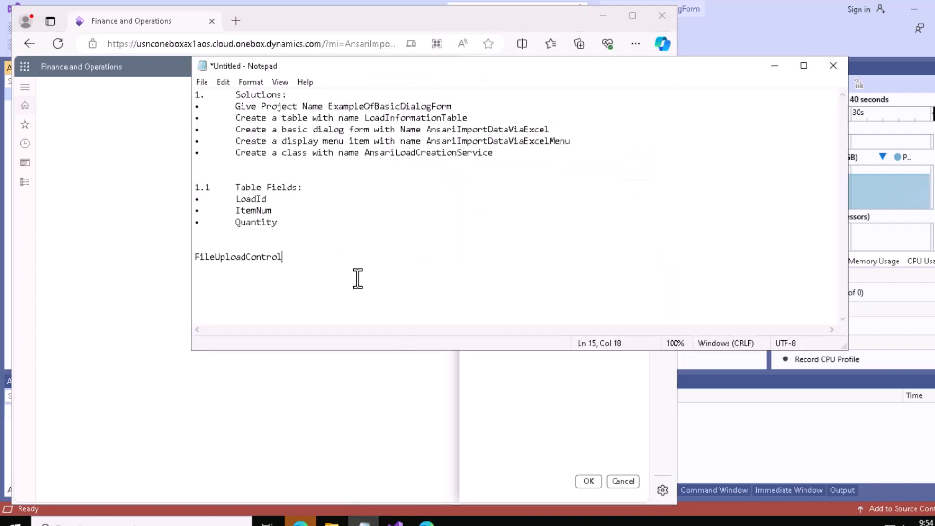
- Paste the AnsariImportDataViaExcelMenu Finance and Operations URL onto a new Notepad line
key(Enter)
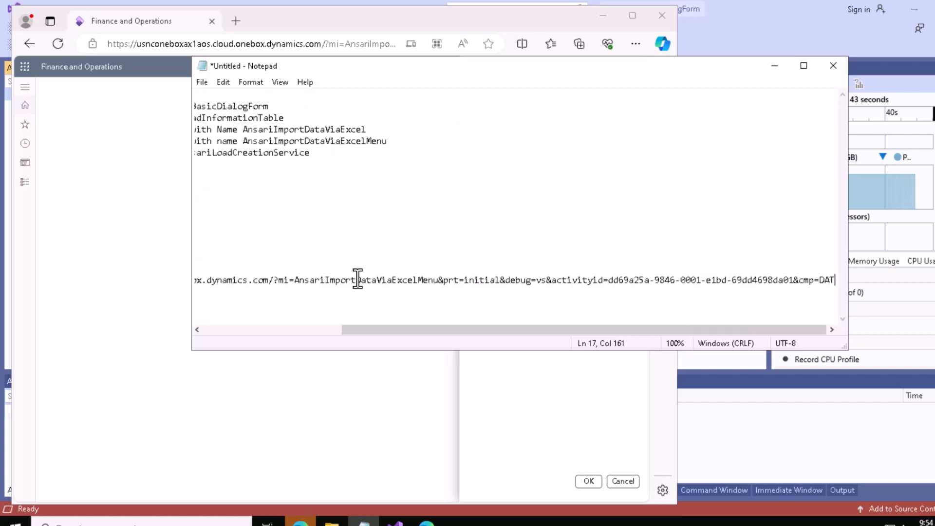
scroll(left, 3)
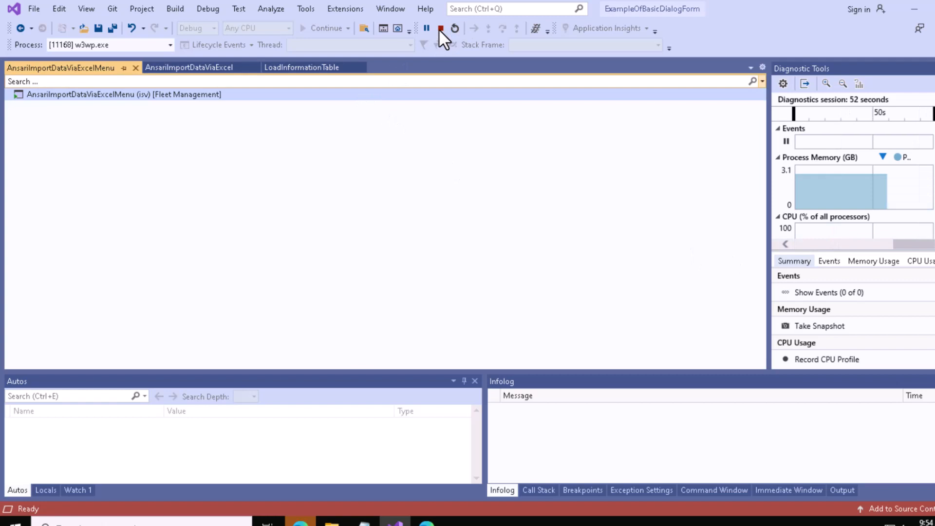
- Stop debugging and launch the LoadInformationTable table browser
click(440, 28)
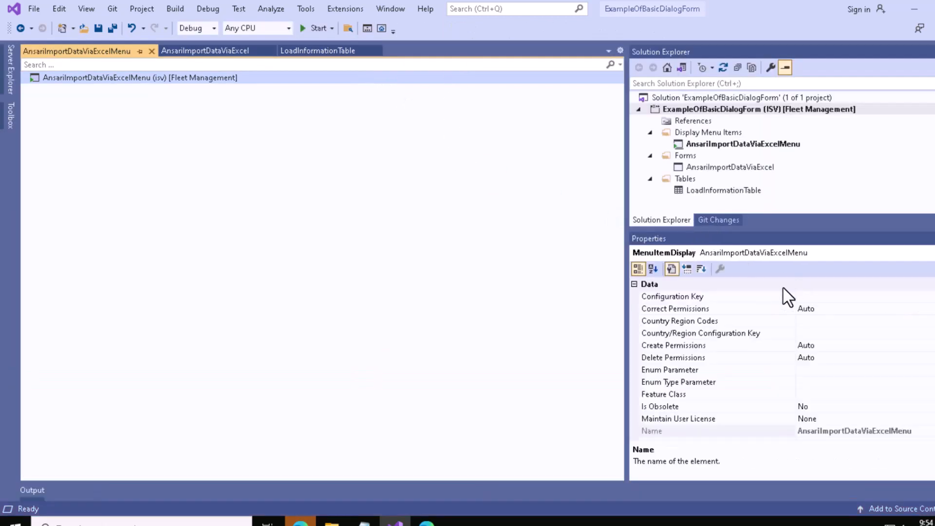
mouse_move(719, 205)
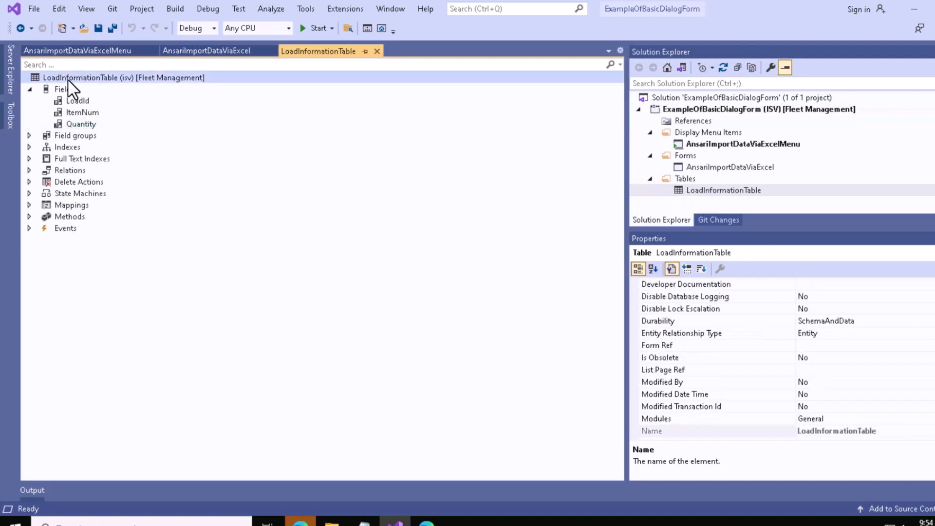
right_click(78, 77)
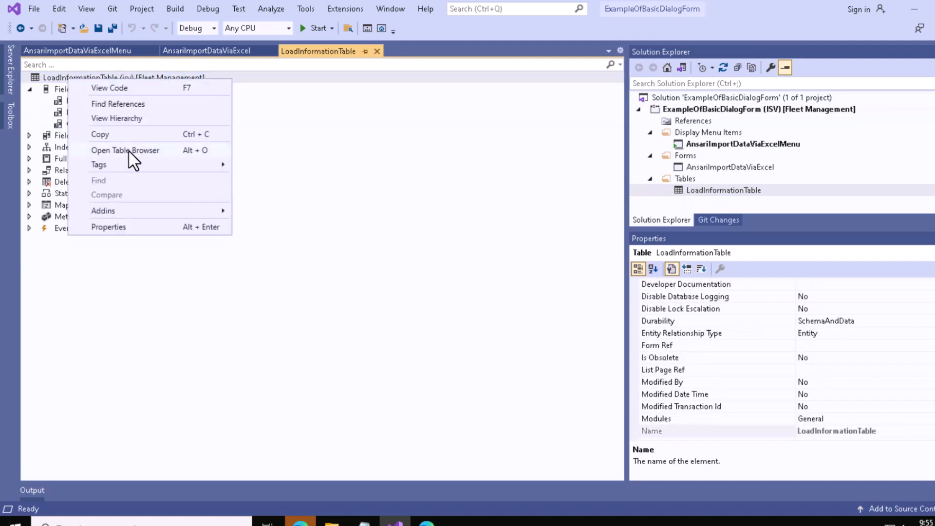
click(125, 150)
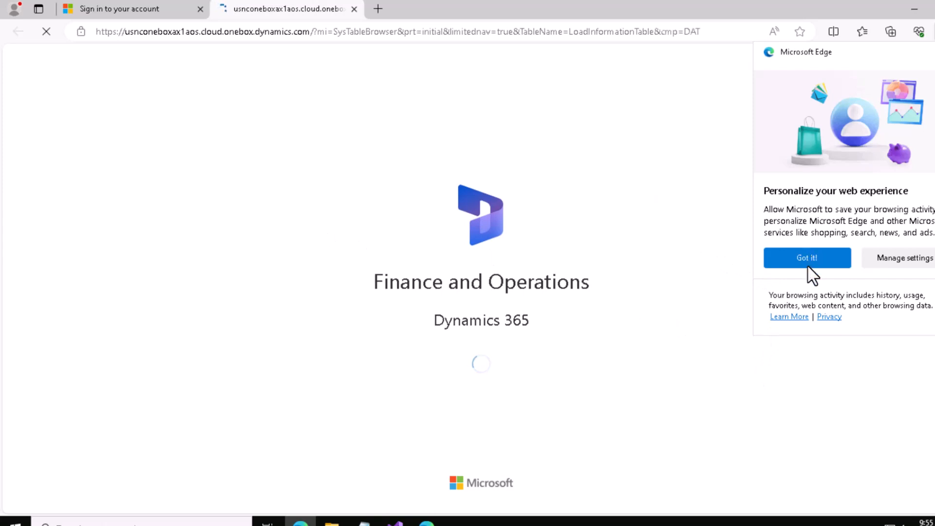
- Dismiss the Edge 'Got it!' prompt to view the empty LoadInformationTable browser
click(806, 258)
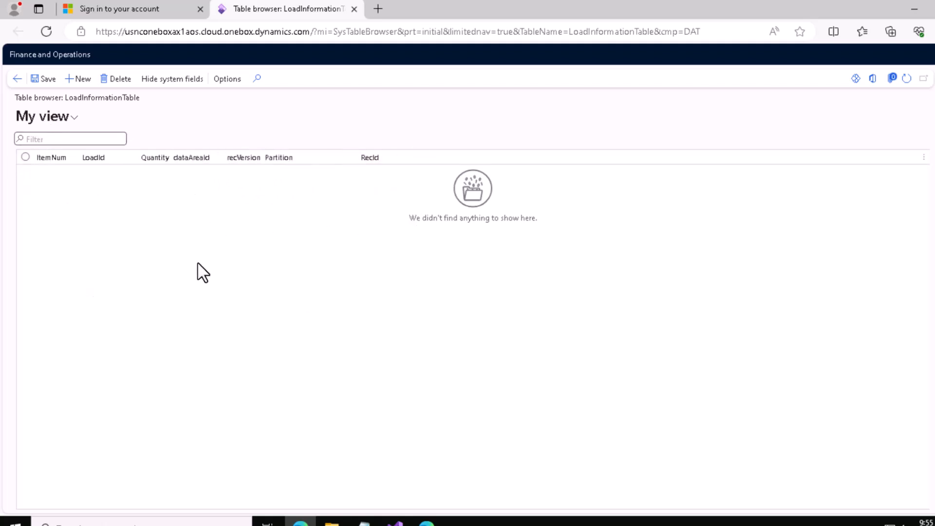
mouse_move(404, 250)
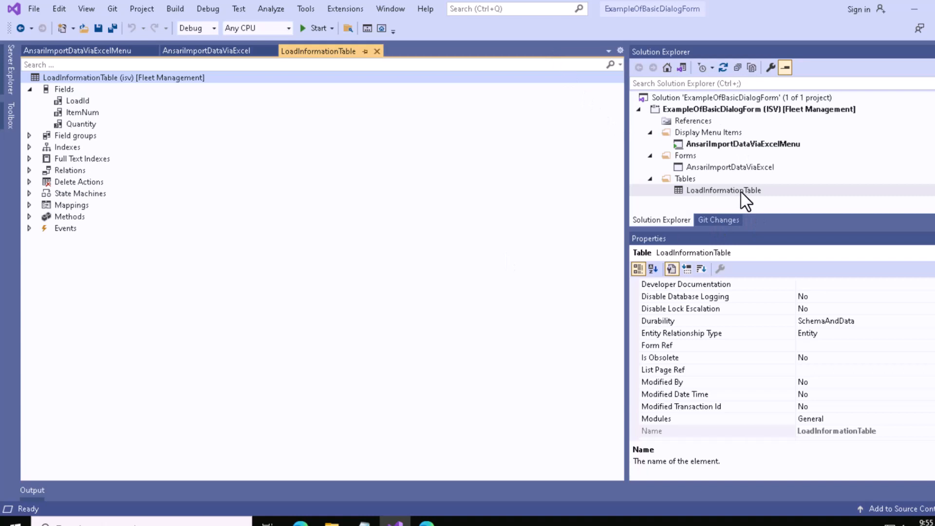
mouse_move(732, 174)
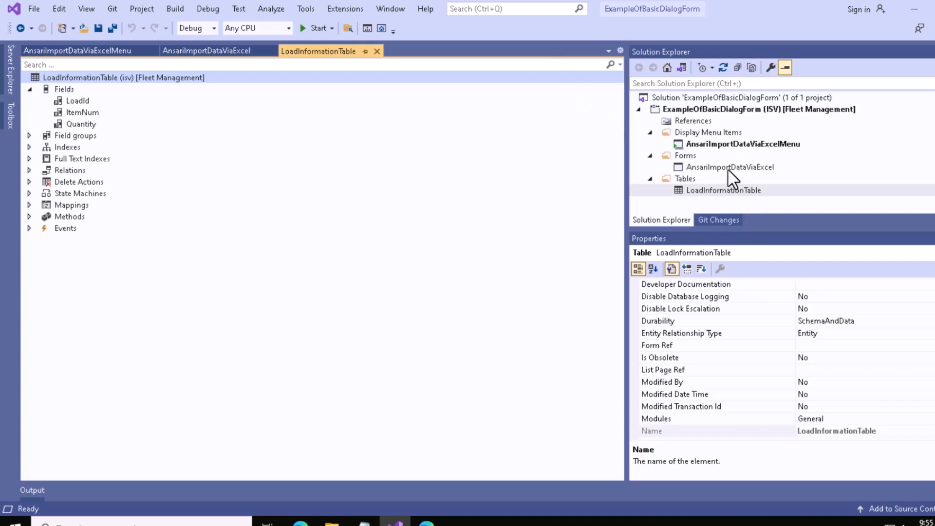
- Reopen the AnsariImportDataViaExcel form designer showing its FileUploadControl
click(206, 51)
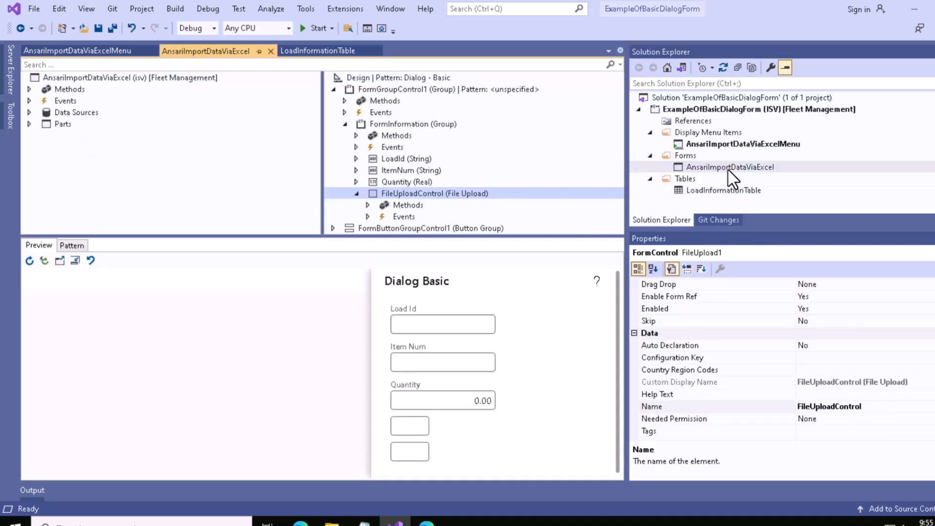